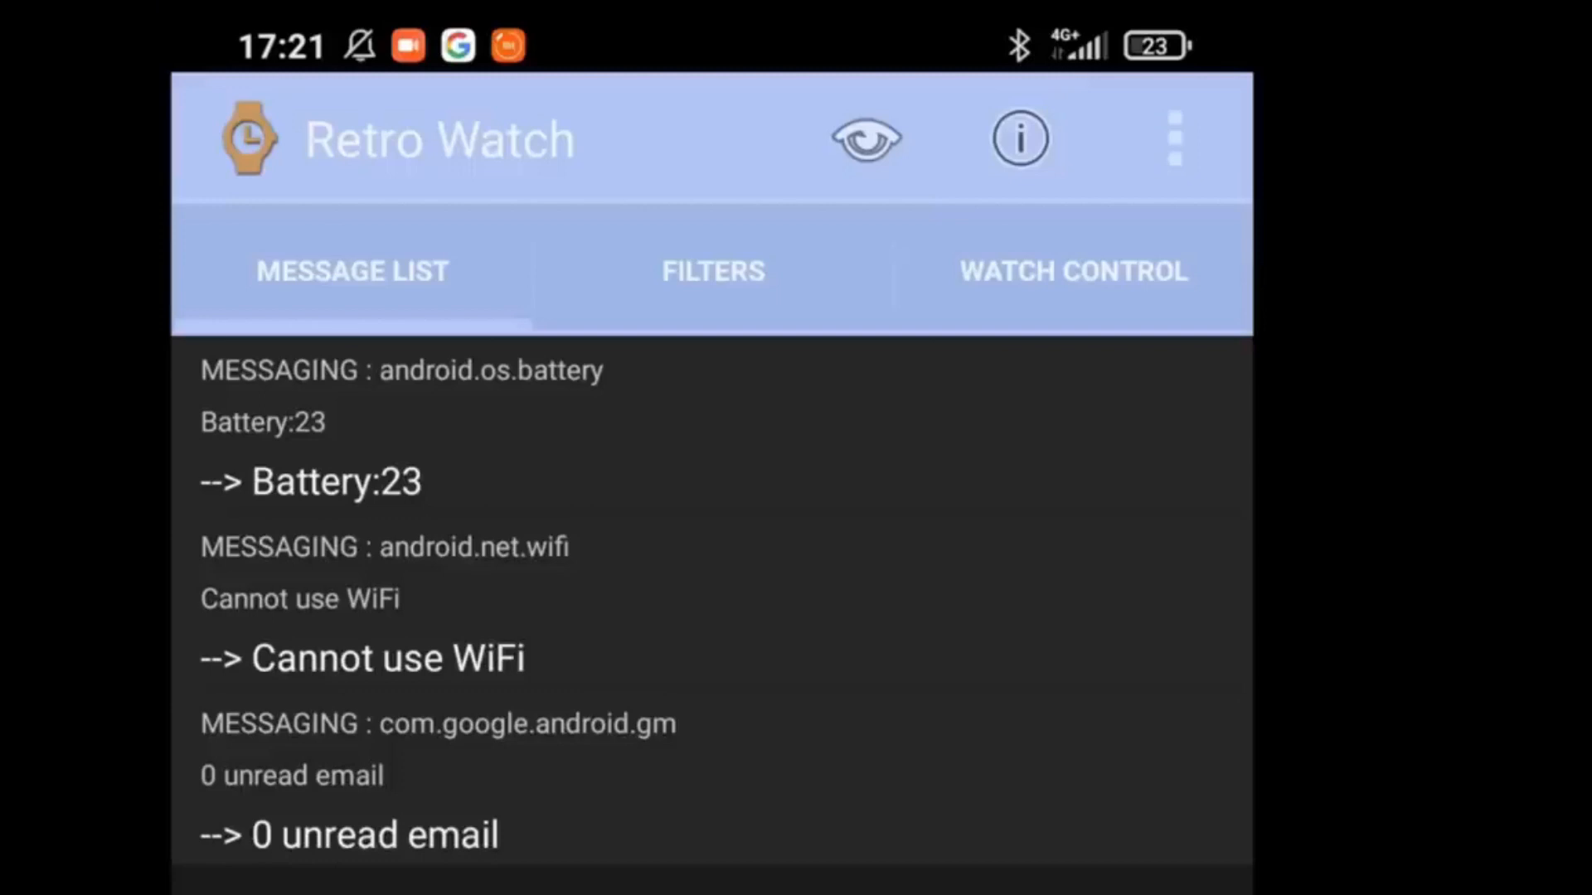
Browse the MU Vision Sensor 3 library examples and select the body example
{"action": "left_click", "coordinate": [1073, 270]}
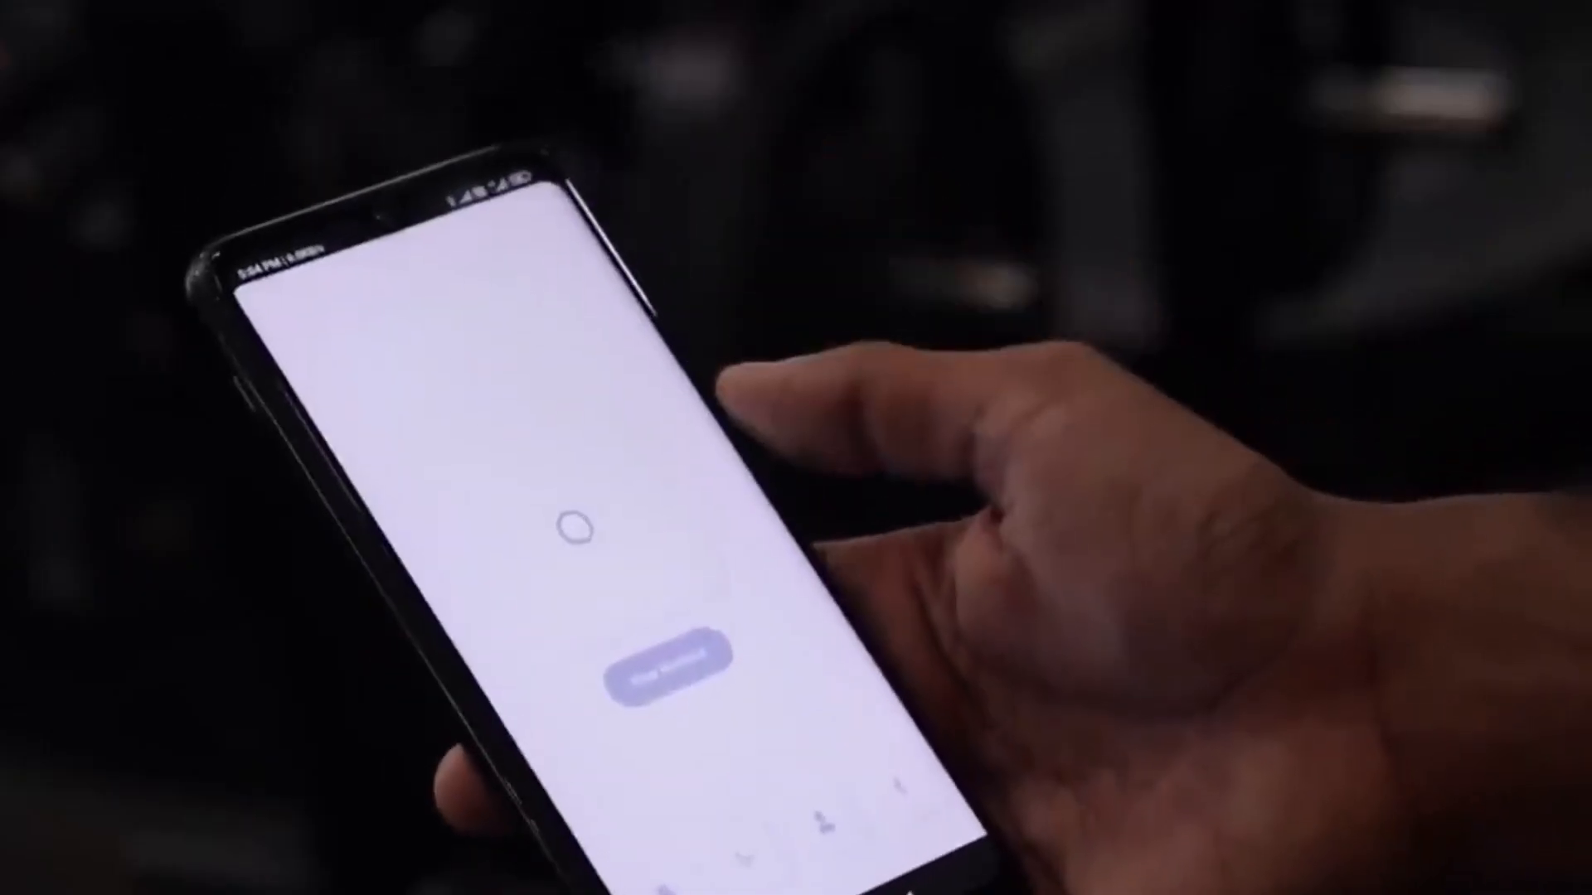
{"action": "left_click", "coordinate": [668, 674]}
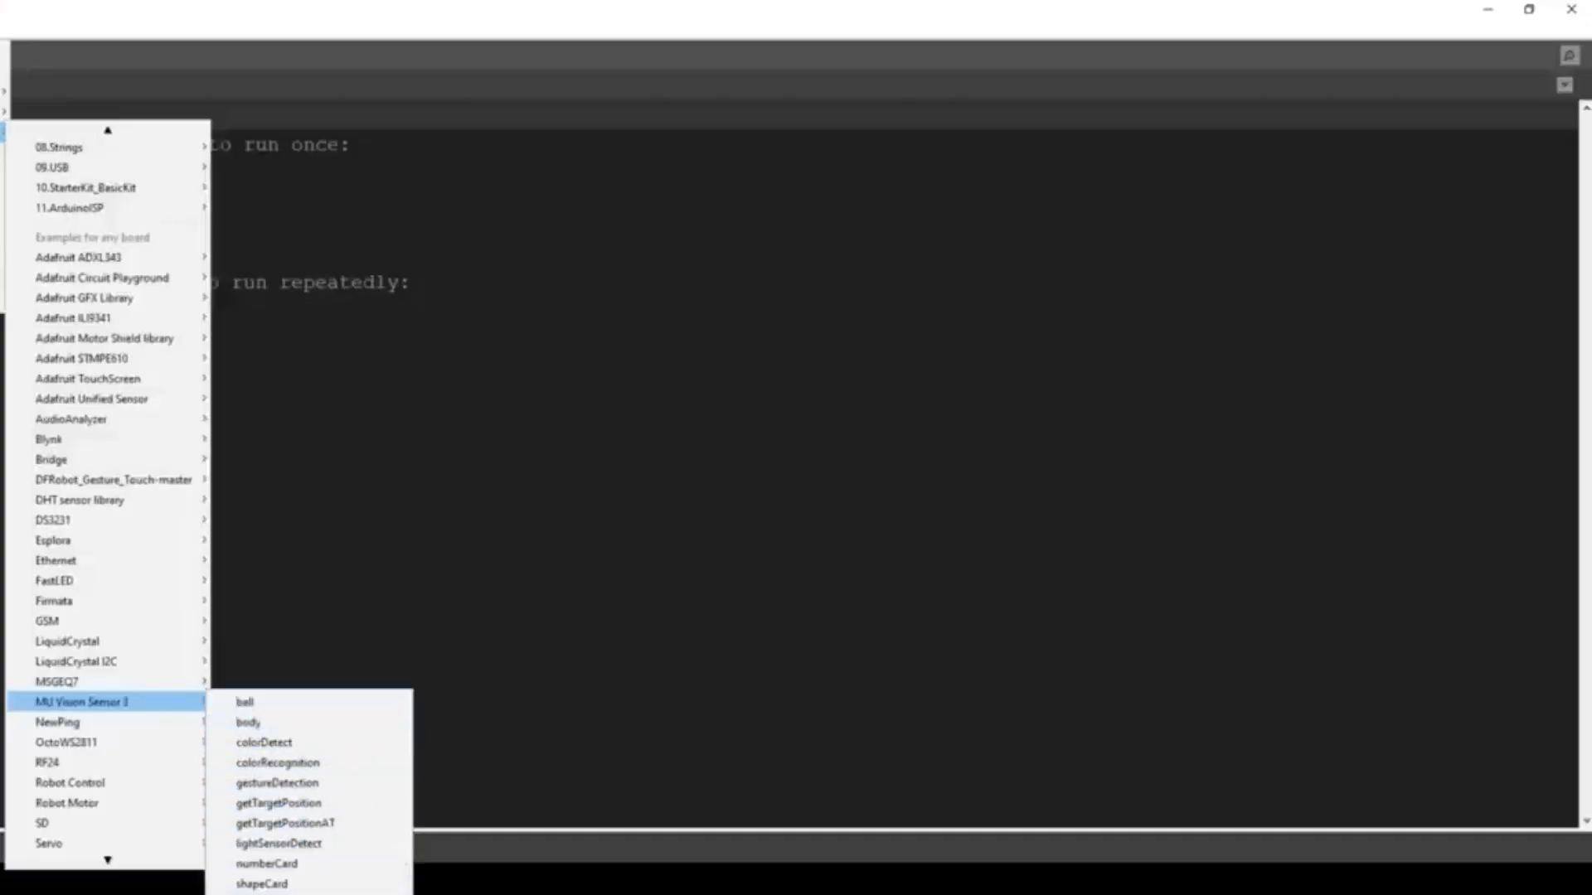
{"action": "mouse_move", "coordinate": [247, 721]}
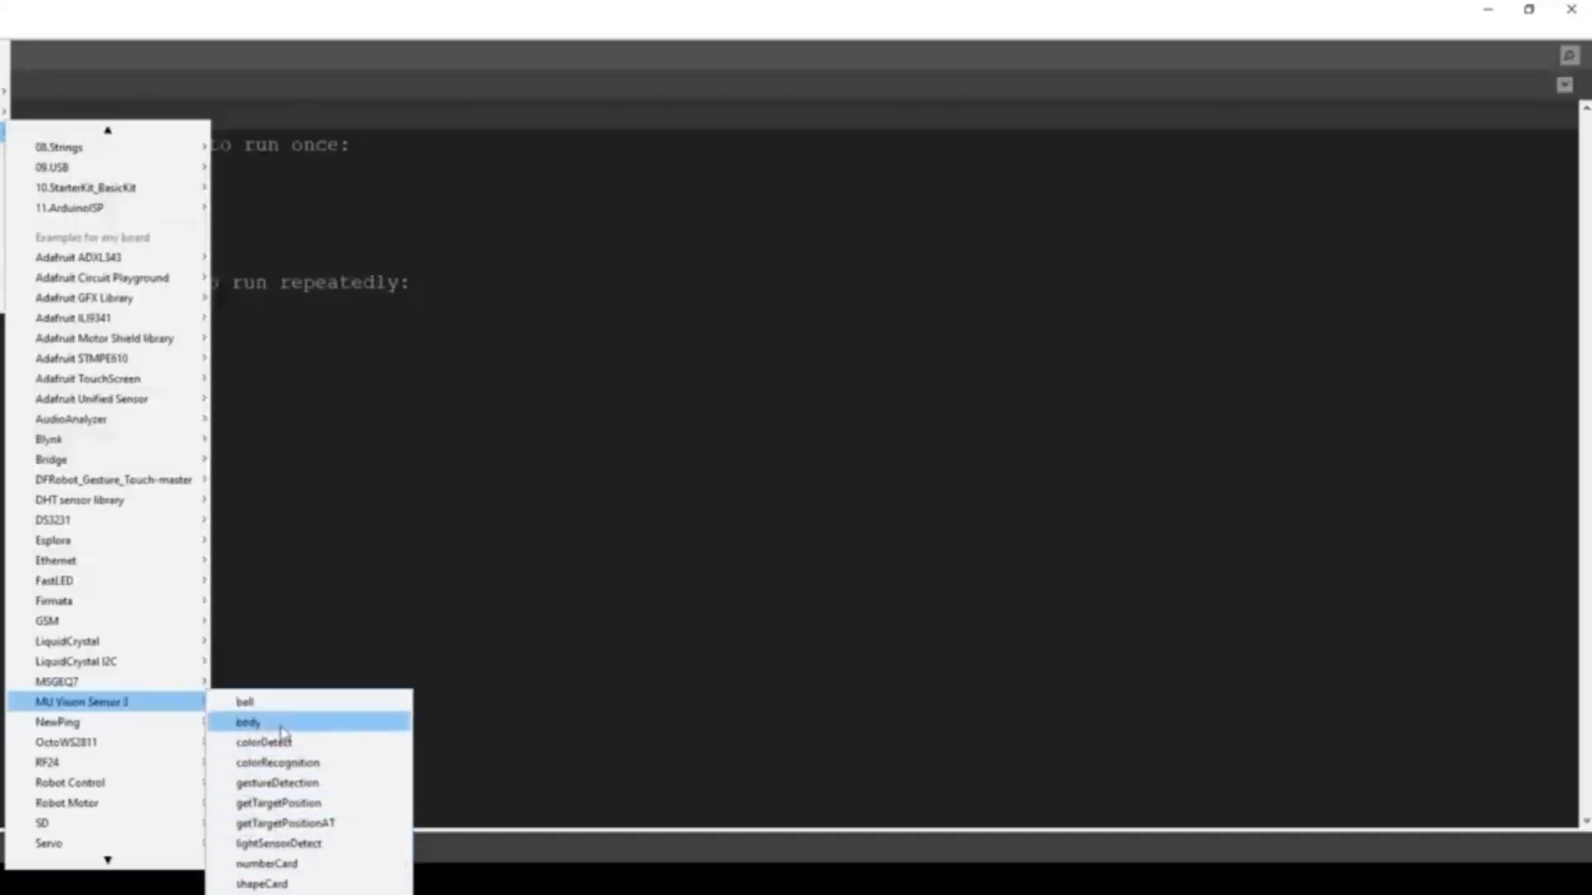
{"action": "left_click", "coordinate": [247, 723]}
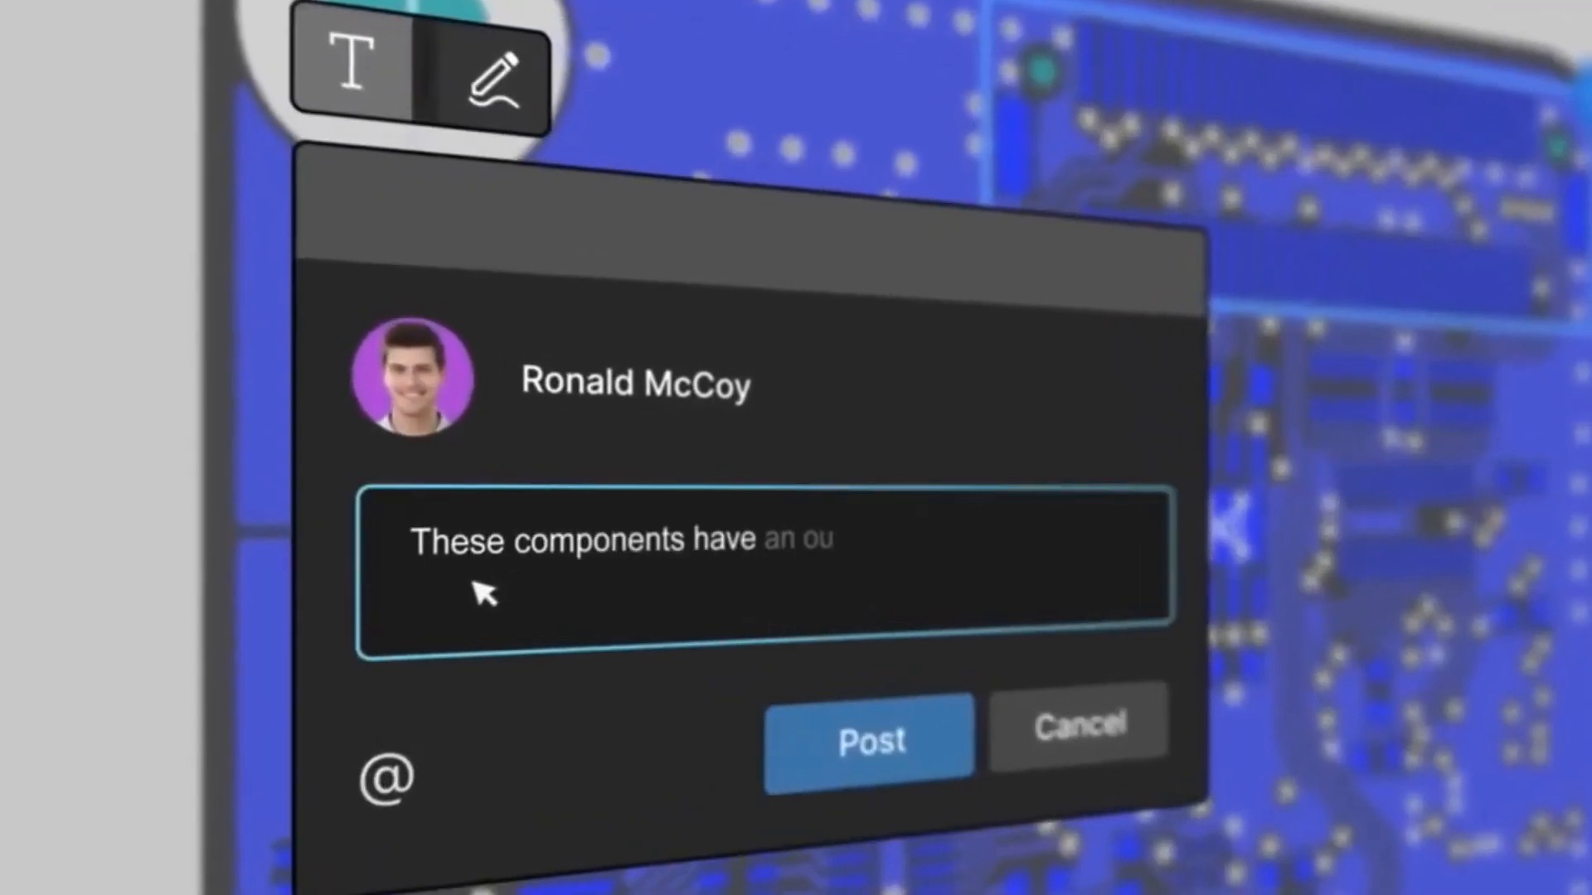
Post the comment that components have an old 3D model and need updating to the new revision
{"action": "left_click", "coordinate": [867, 738]}
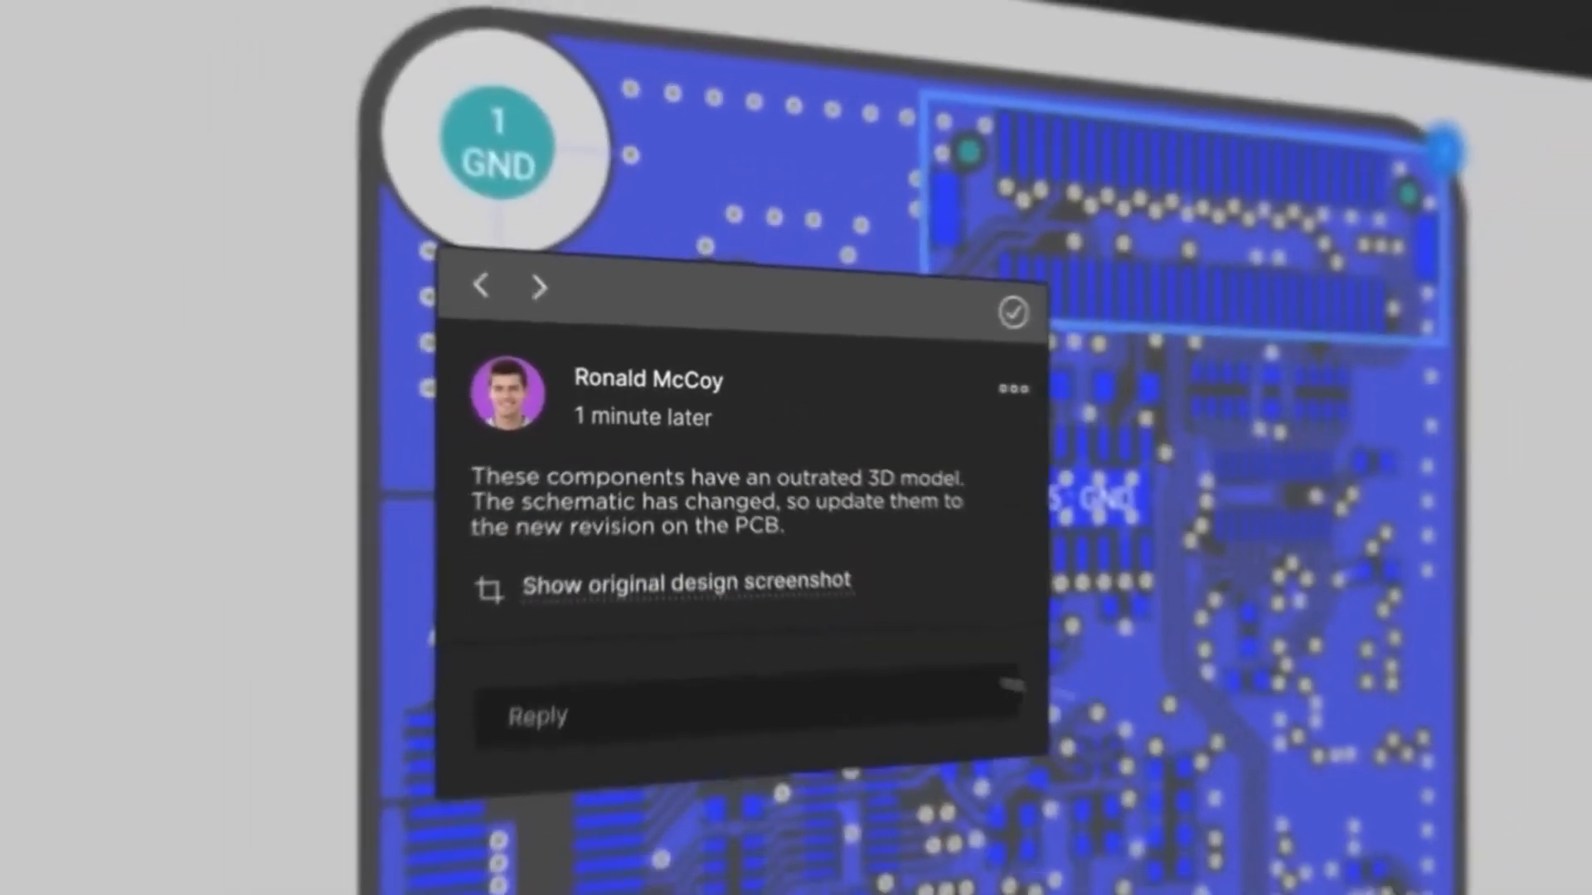